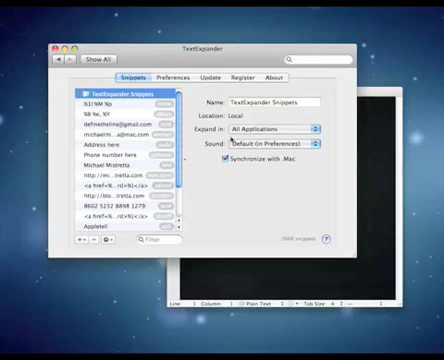
- Scroll through the TextExpander snippet library to review its entries
scroll(down, 3)
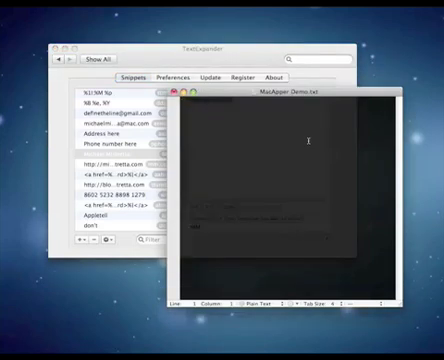
text(Michael Mistretta)
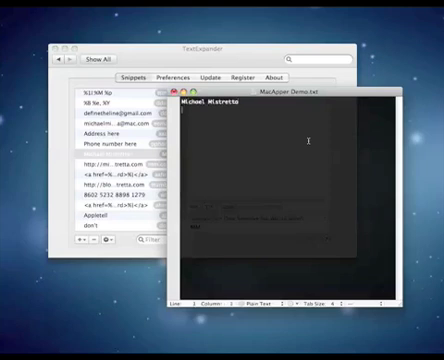
text(Michael Mistretta)
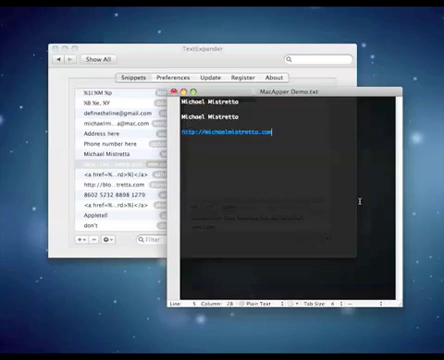
text(/)
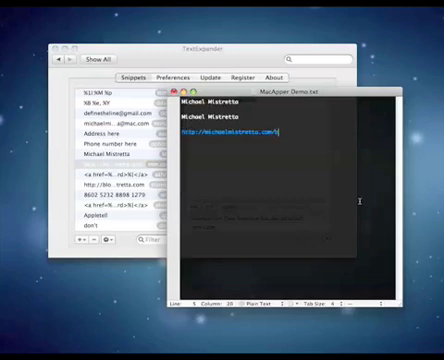
text(blog)
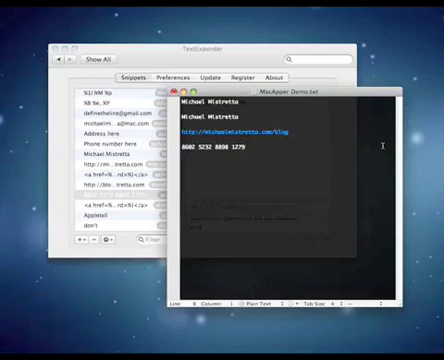
- Type 'sig' plus an extra 'g', leaving the unexpanded word 'sigg'
text(sig)
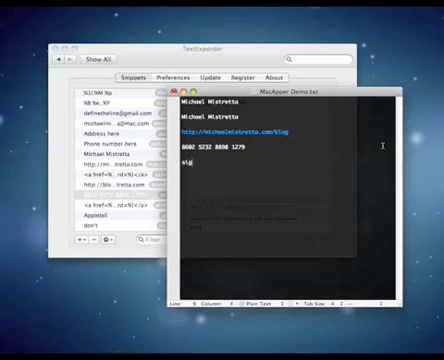
text(g)
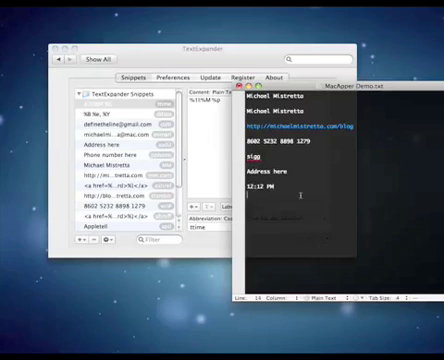
- Start a new line and type 'tumblr', with the tt abbreviation typed partway through
key(Return)
text(December 18, 2007)
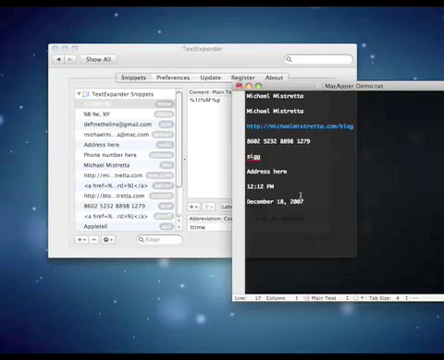
text(tumblr)
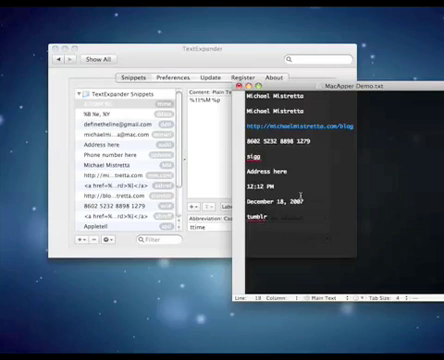
text(tt)
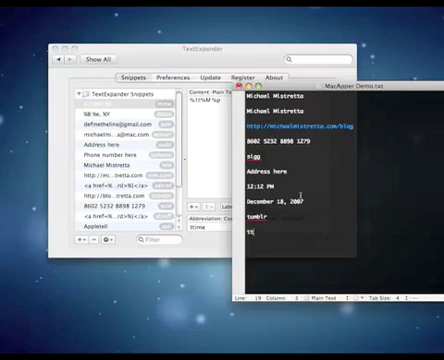
text(ublr)
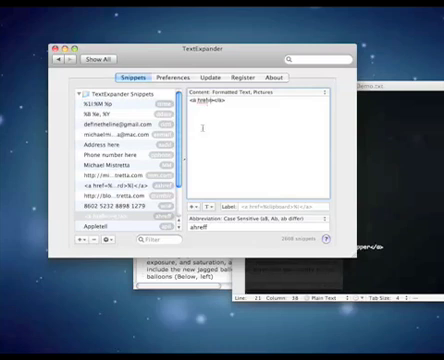
- Focus the ahref snippet's Content field showing the <a href=%clipboard%> markup
click(183, 199)
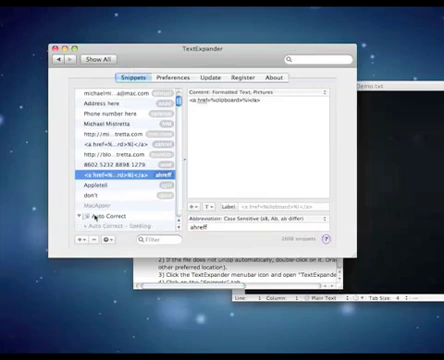
- Scroll the snippet list down to the Auto Correct – Spelling group
scroll(down, 3)
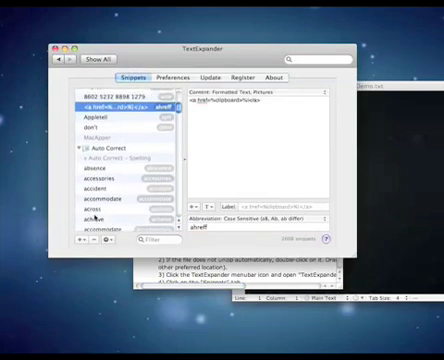
scroll(down, 3)
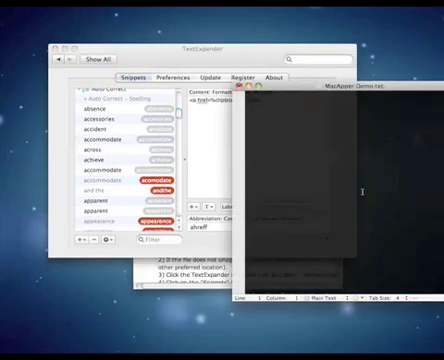
- Type 'the' followed by the misspelling 'te' to test autocorrect
text(the)
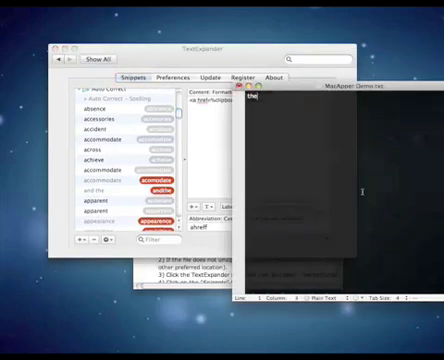
text(te)
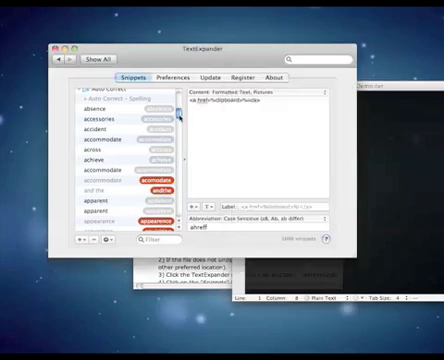
- Scroll the Auto Correct list and open the 'freind' → 'friend' snippet
scroll(down, 3)
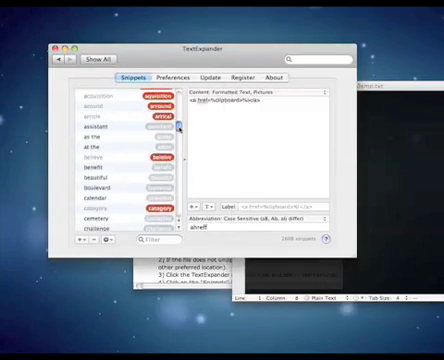
scroll(down, 3)
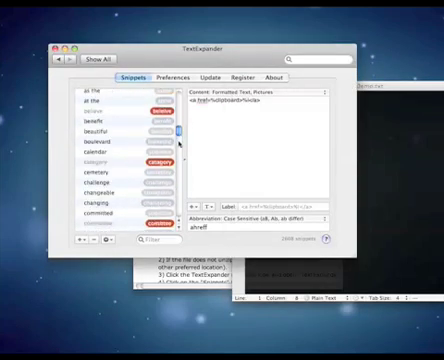
scroll(down, 3)
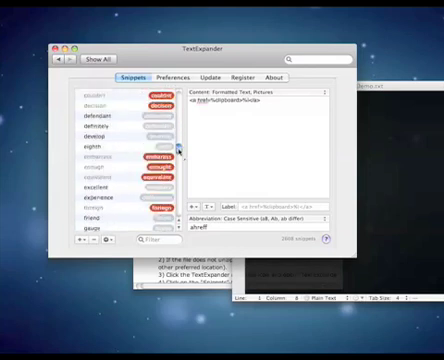
scroll(down, 3)
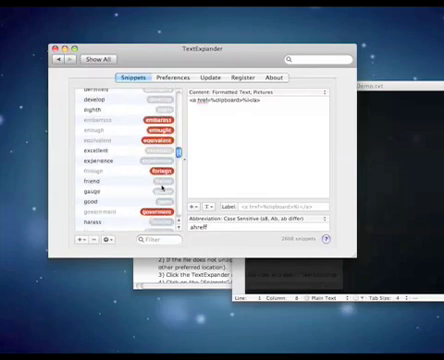
click(110, 181)
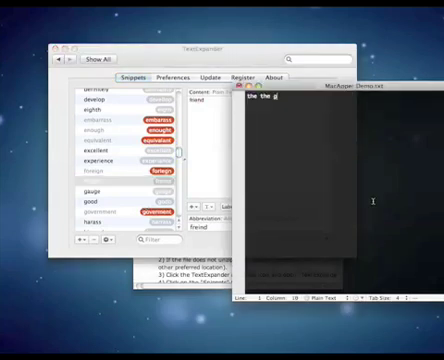
text(ood)
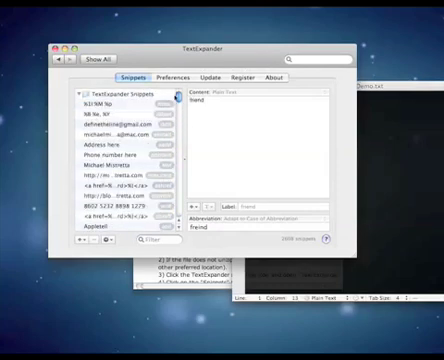
- Scroll the snippet list to prepare for adding a new group
scroll(down, 3)
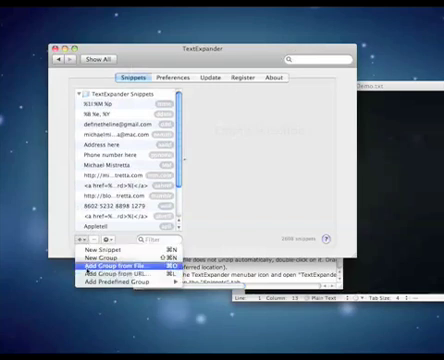
- Import HTML.textexpander from the Desktop as a group and expand its tag snippets
click(117, 265)
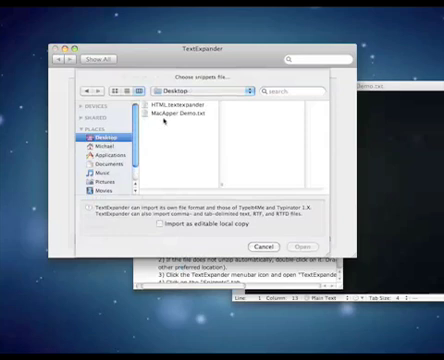
click(175, 105)
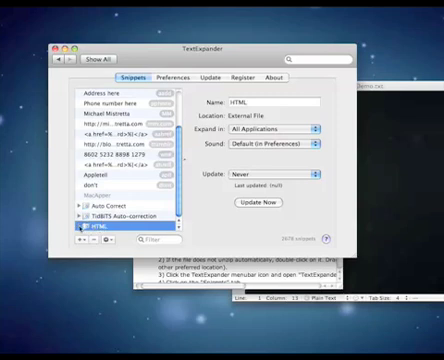
click(75, 229)
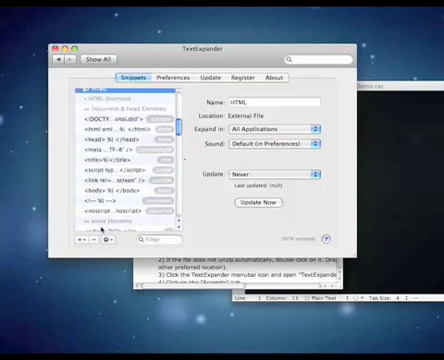
scroll(down, 3)
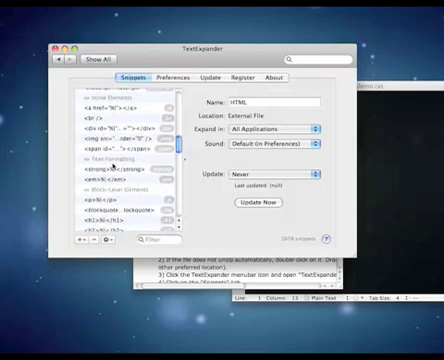
scroll(down, 3)
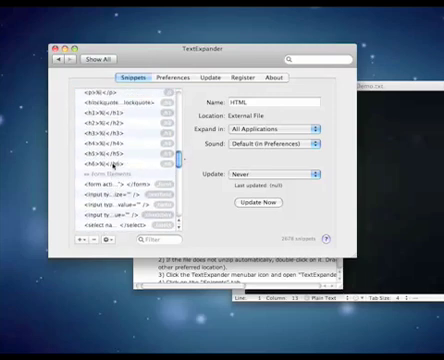
scroll(up, 3)
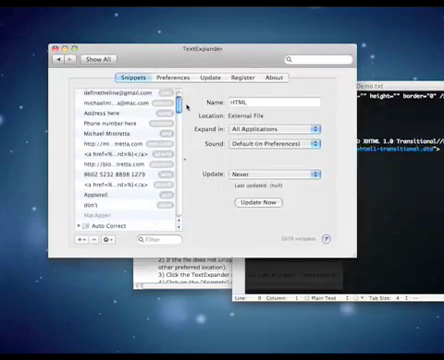
- Scroll the TextExpander snippet list back up to the main snippets group
scroll(up, 3)
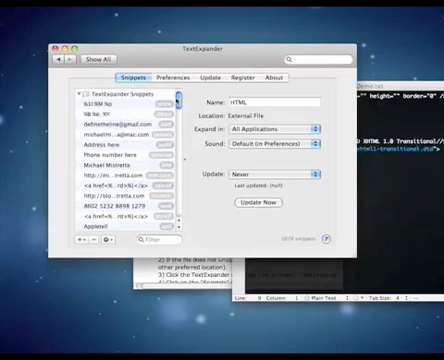